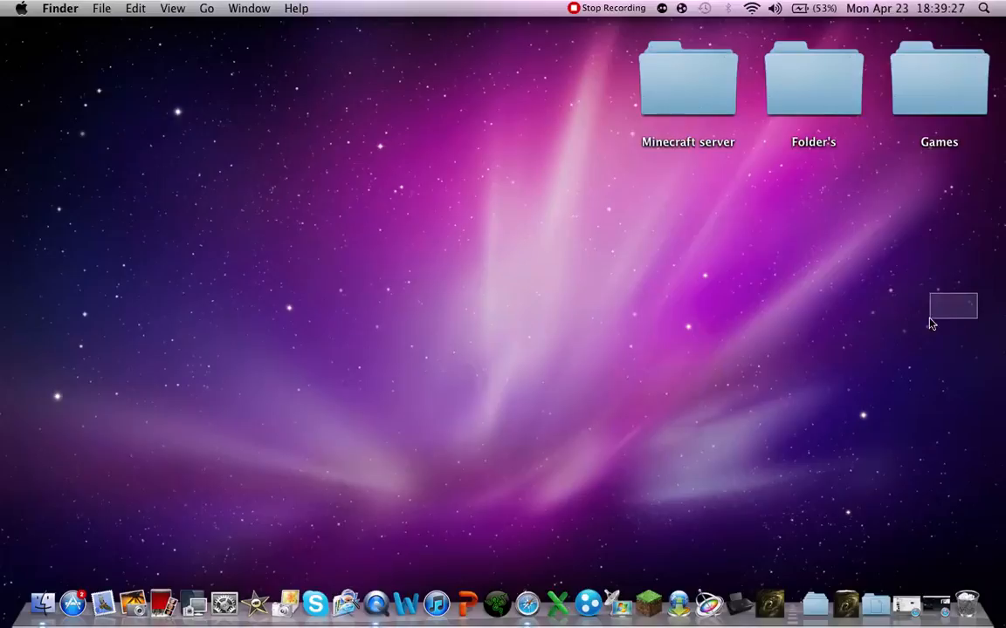
left_click_drag(932, 294, 26, 387)
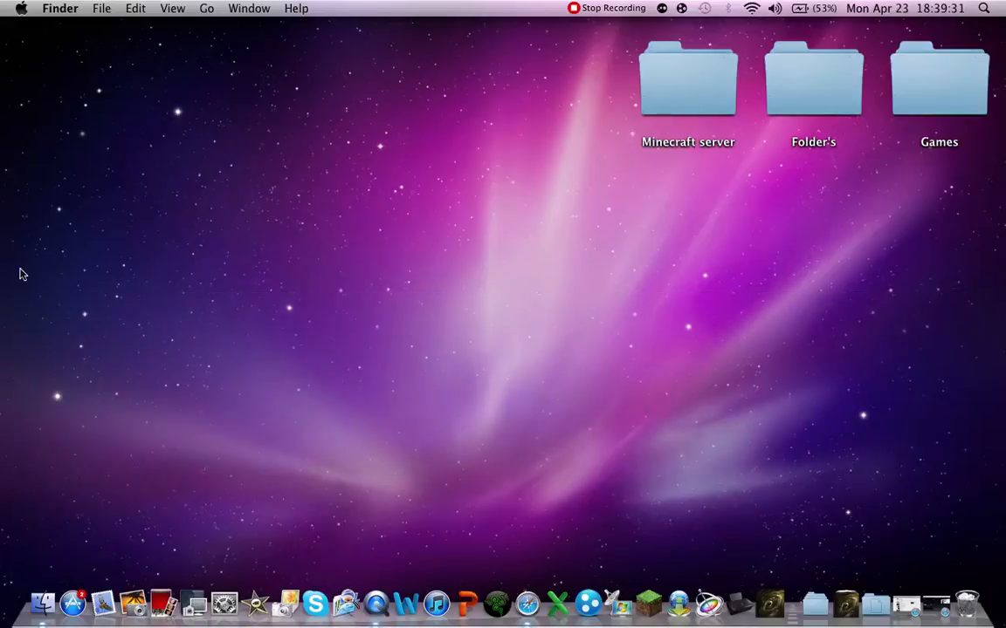
mouse_move(494, 599)
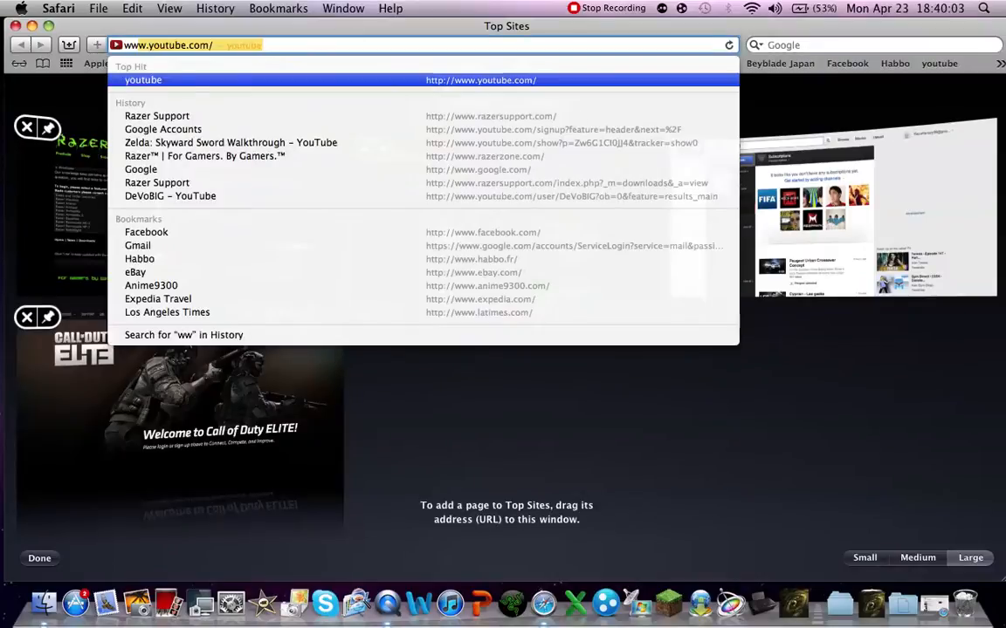
type("www.razersup")
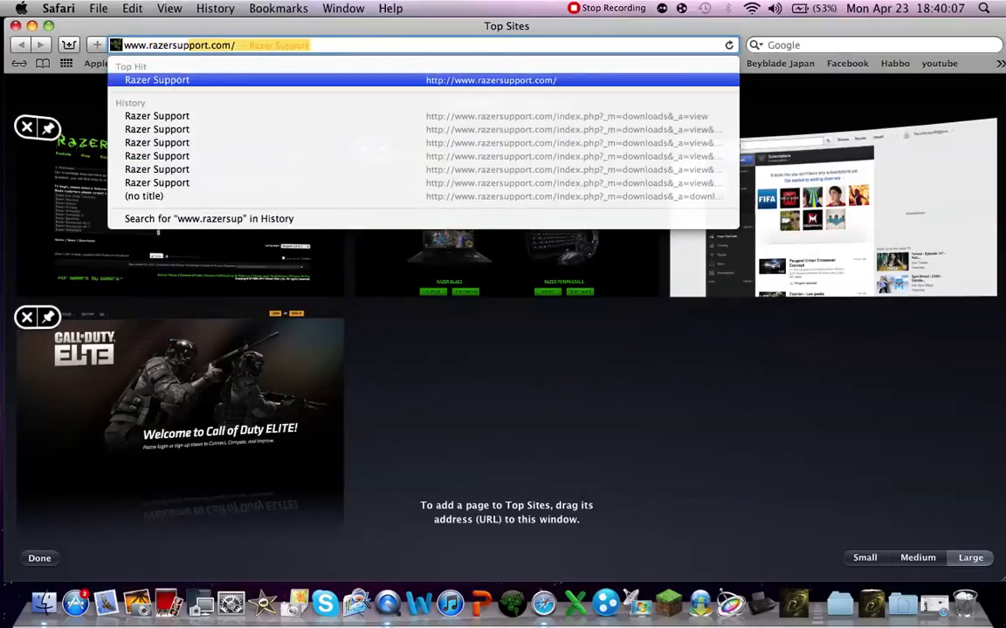
key("Return")
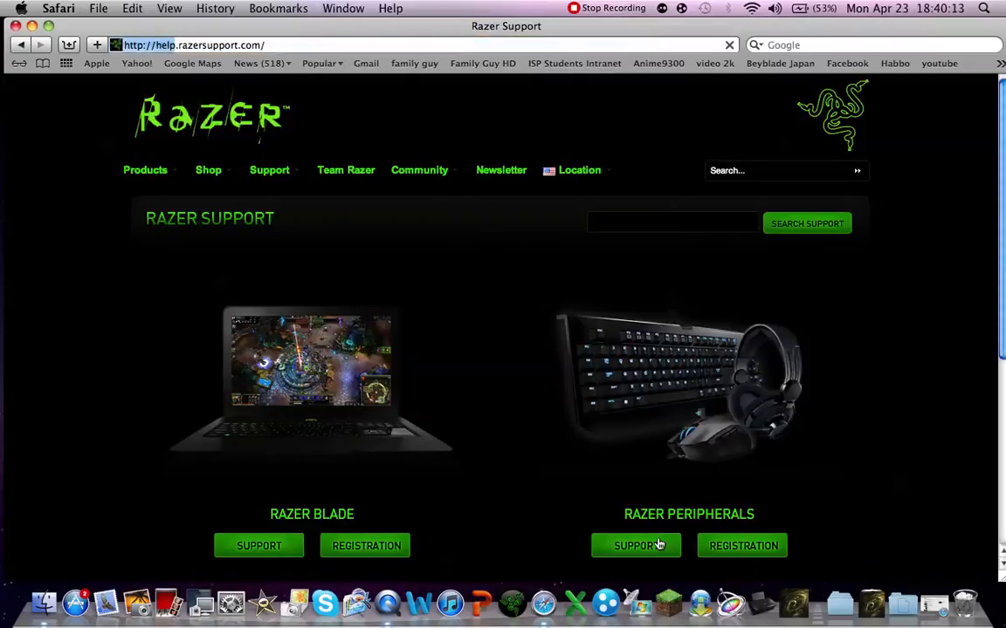
Go from Razer Peripherals support to the downloads categories page
left_click(636, 546)
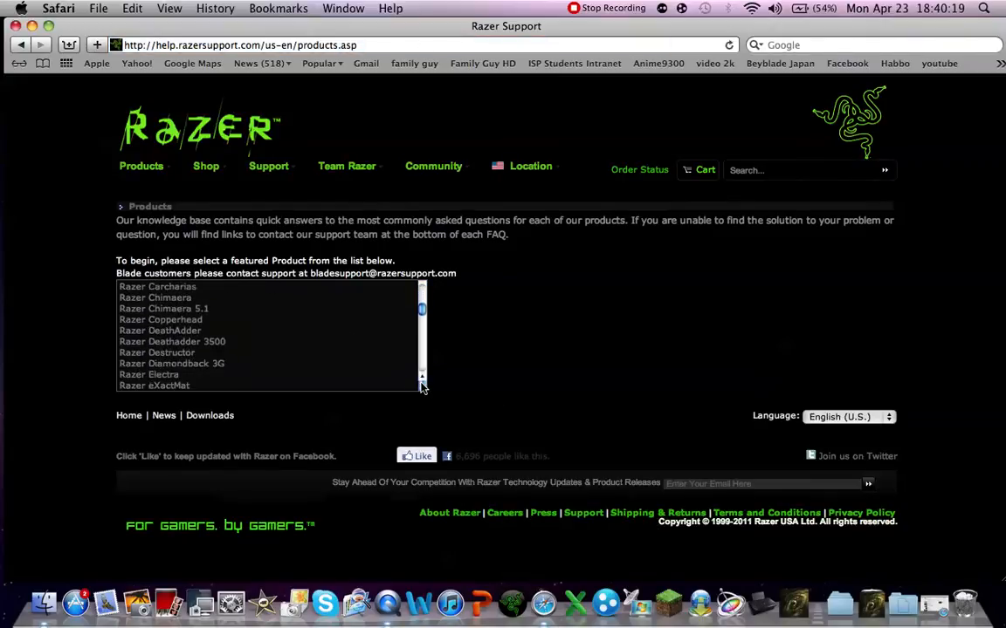
scroll("down", 3)
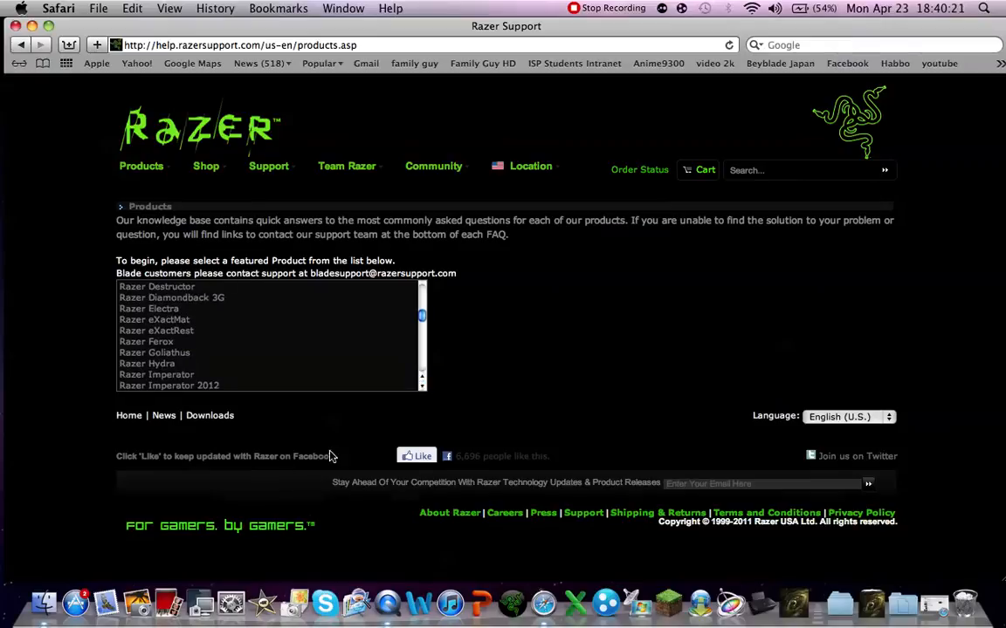
left_click(210, 415)
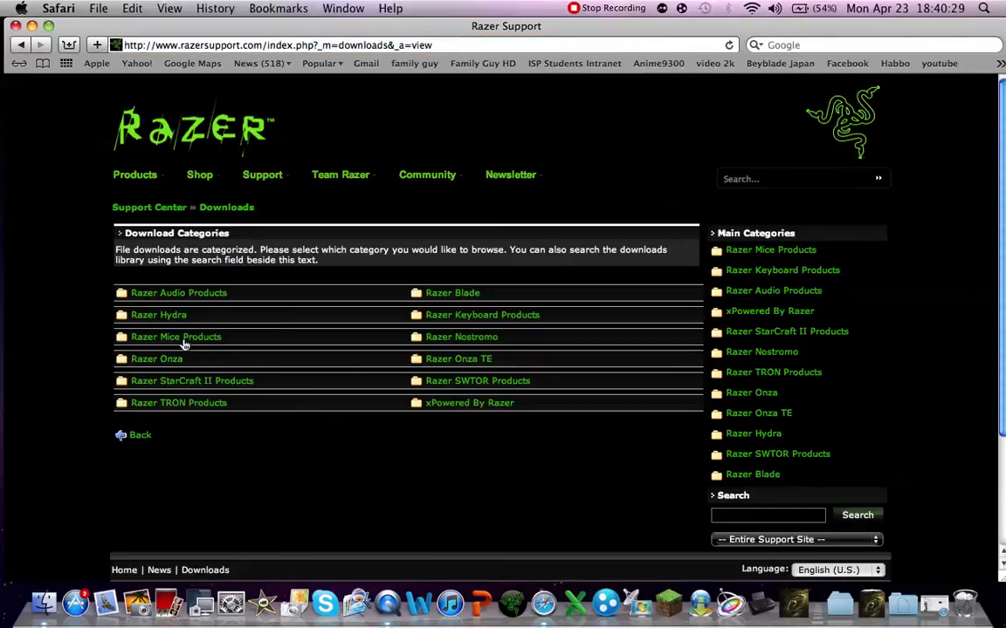
Drill into Razer Mice Products, Razer Mamba(s), Razer Mamba 2012, then Drivers
left_click(175, 336)
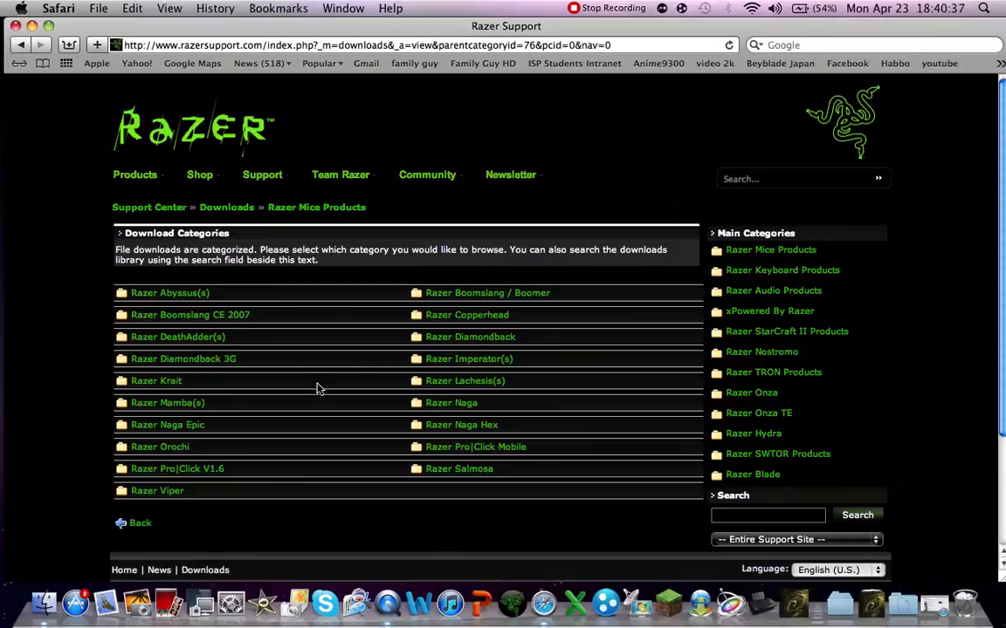
left_click(167, 403)
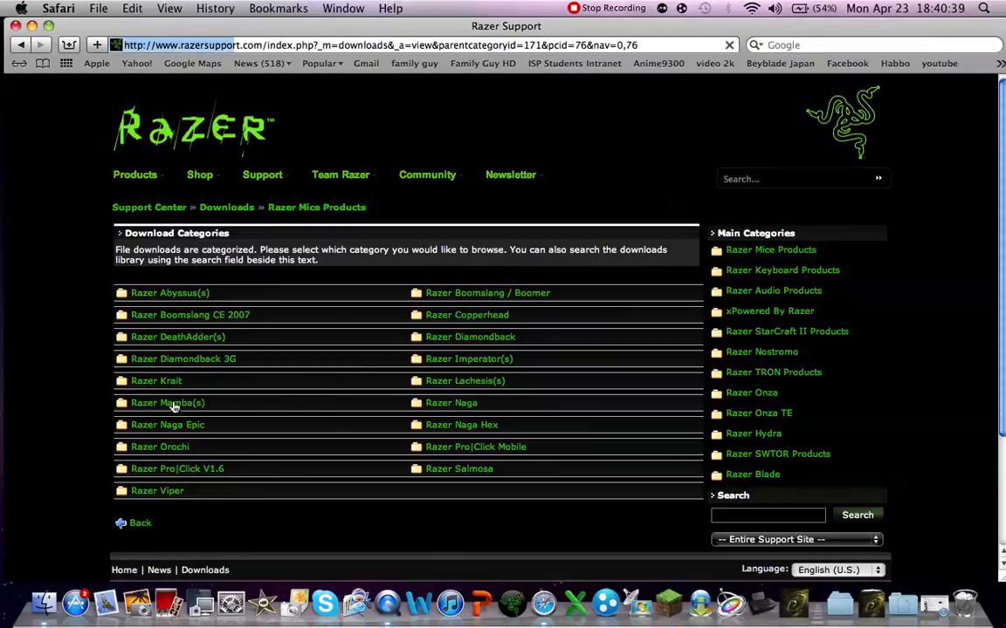
left_click(167, 402)
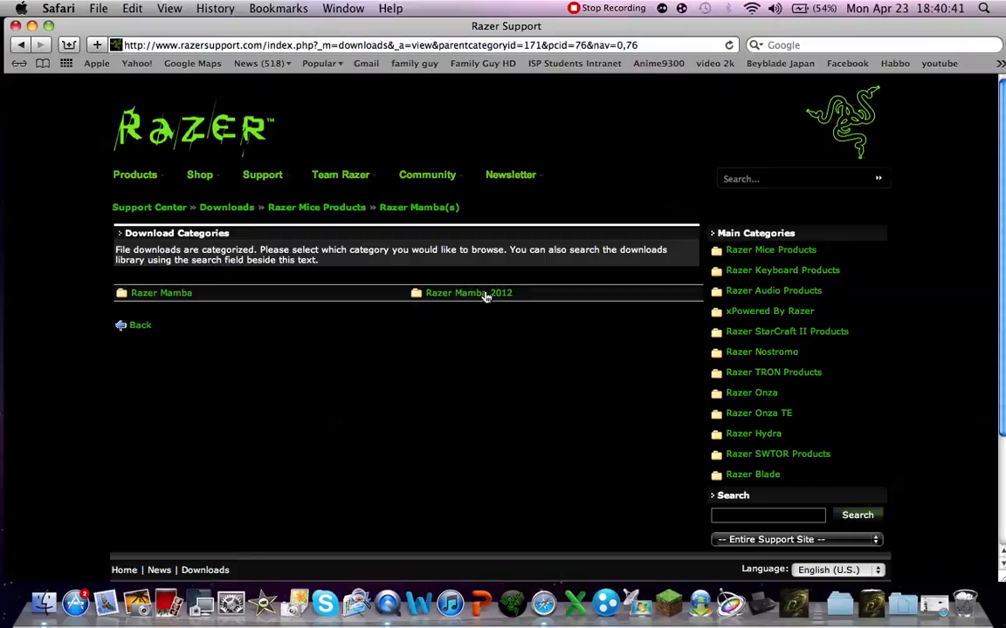
left_click(469, 292)
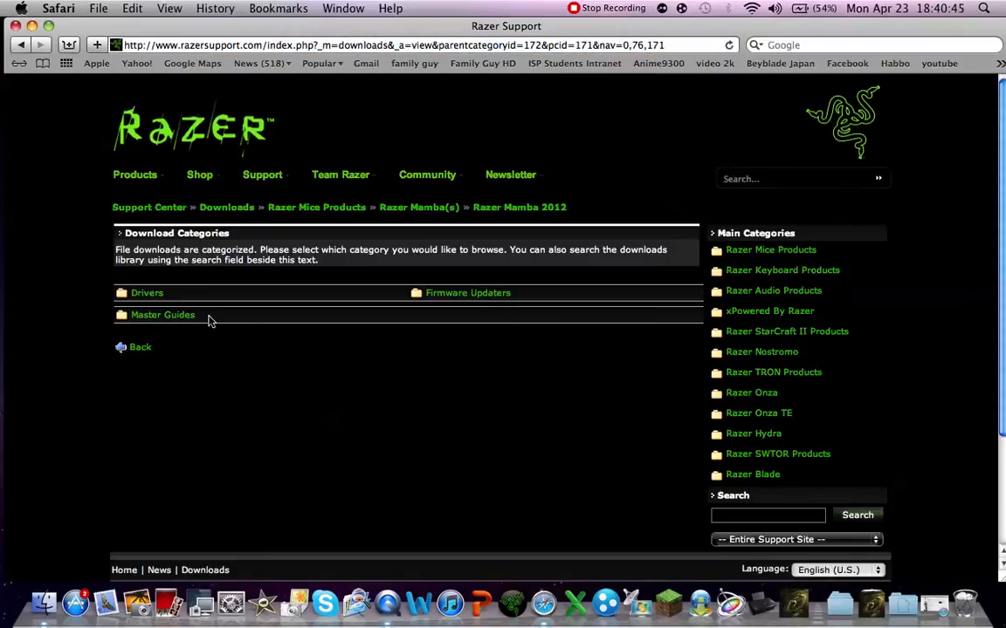
left_click(146, 292)
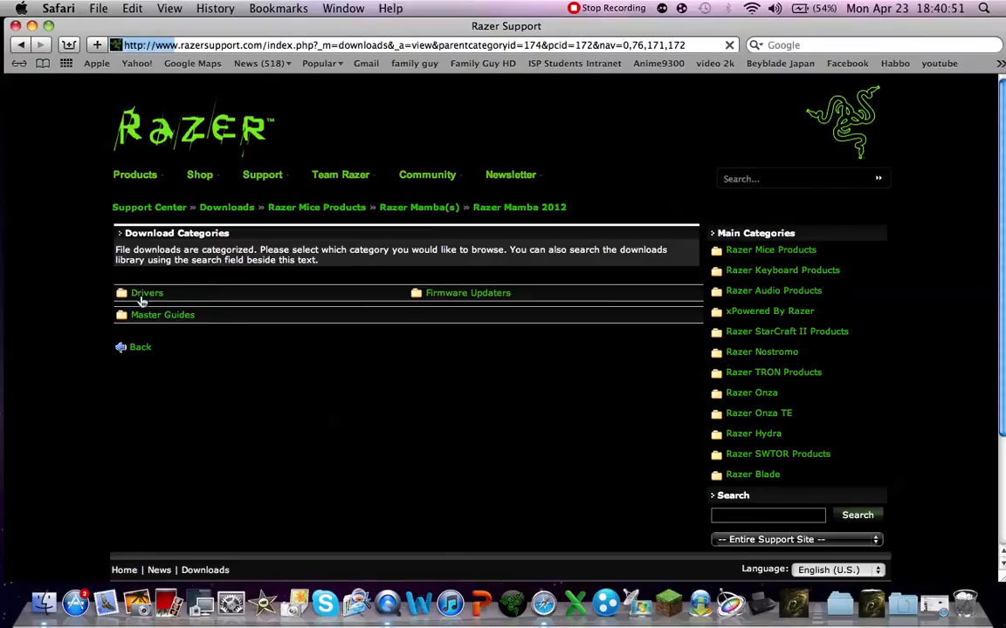
mouse_move(388, 152)
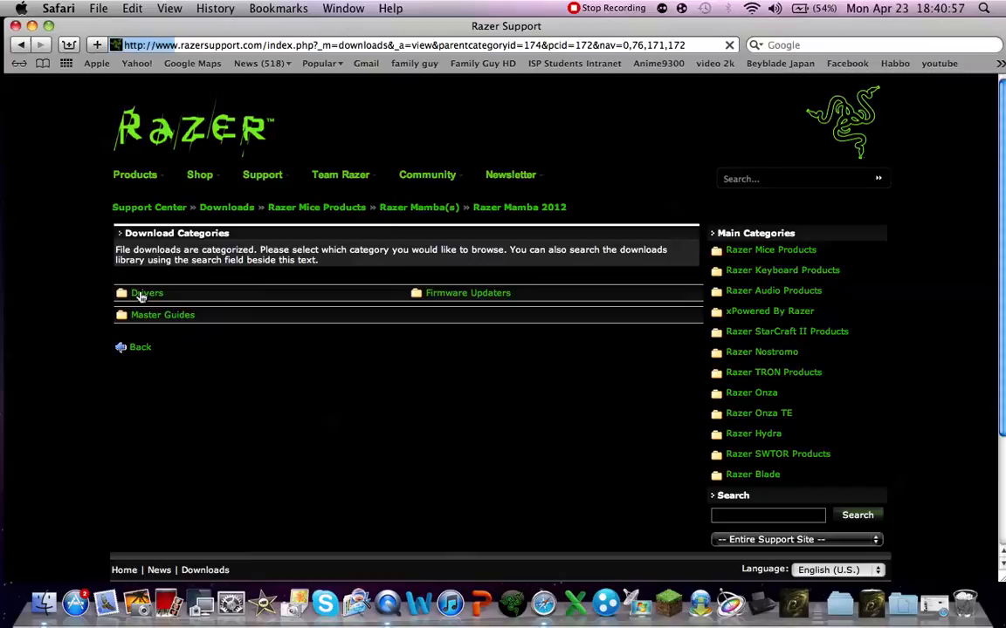
mouse_move(379, 132)
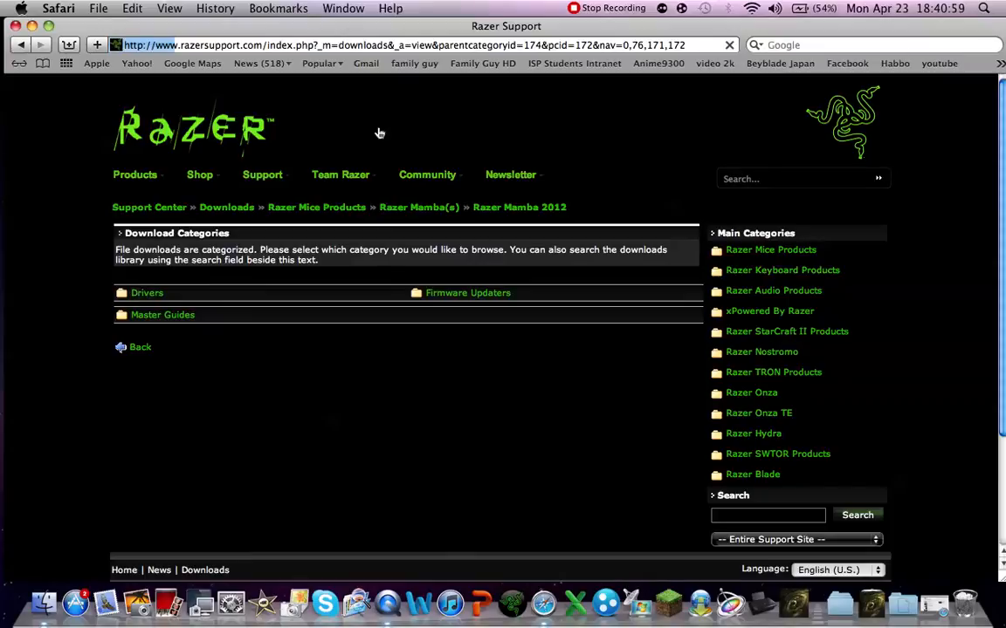
mouse_move(386, 120)
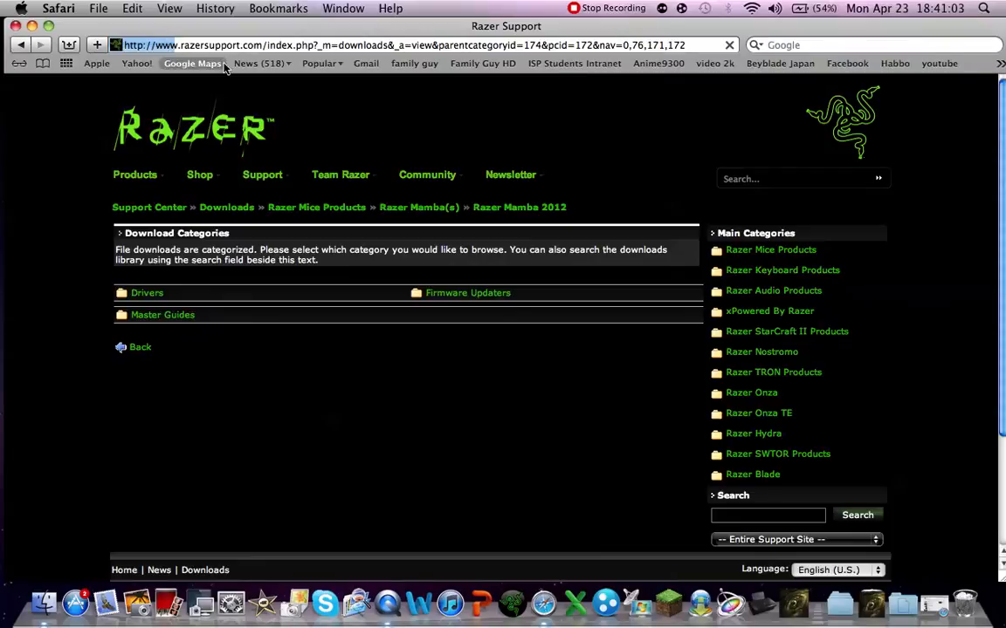
Let the Mamba 2012 drivers page load and launch the Razer Mamba app from the Dock
left_click(147, 292)
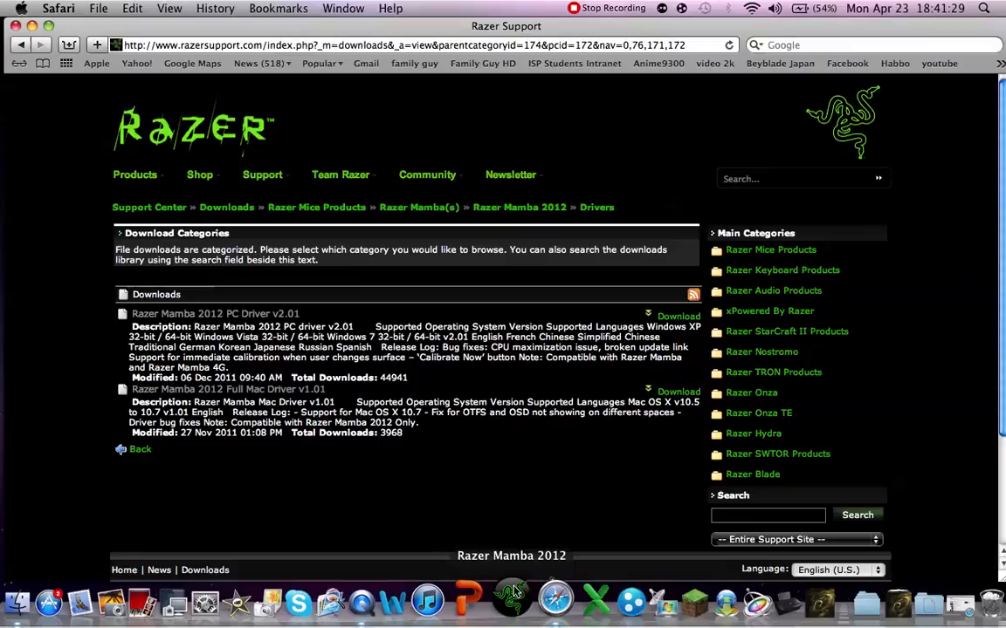
left_click(513, 599)
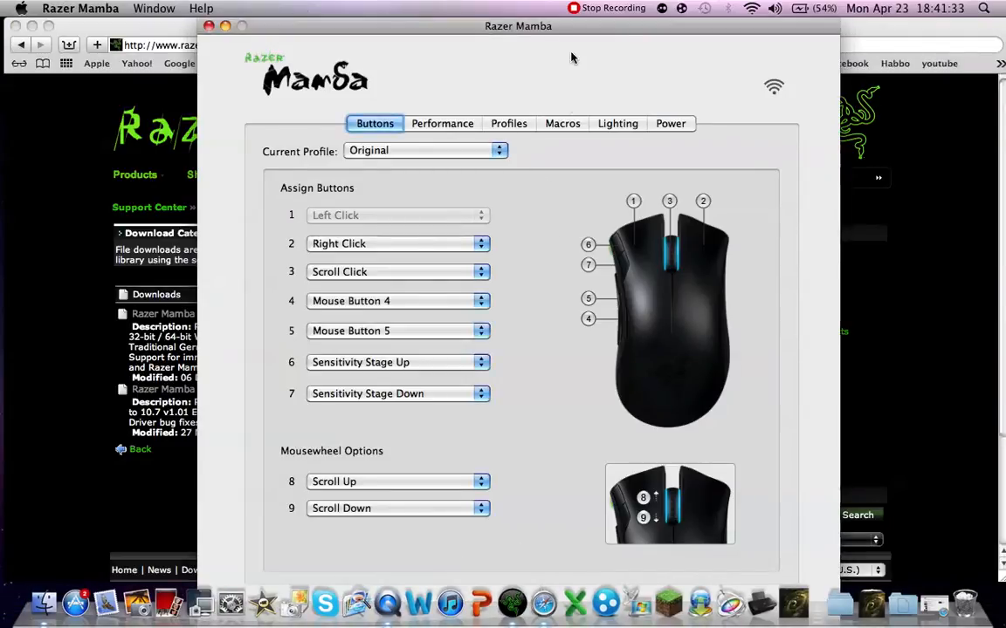
Move the Razer Mamba configuration window further left
left_click_drag(519, 25, 445, 25)
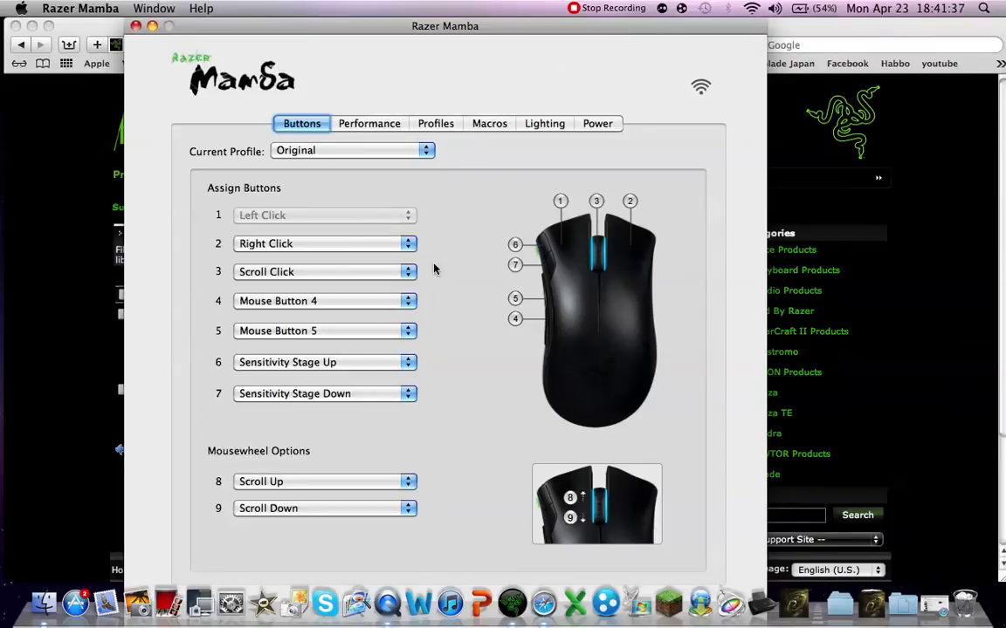
mouse_move(550, 250)
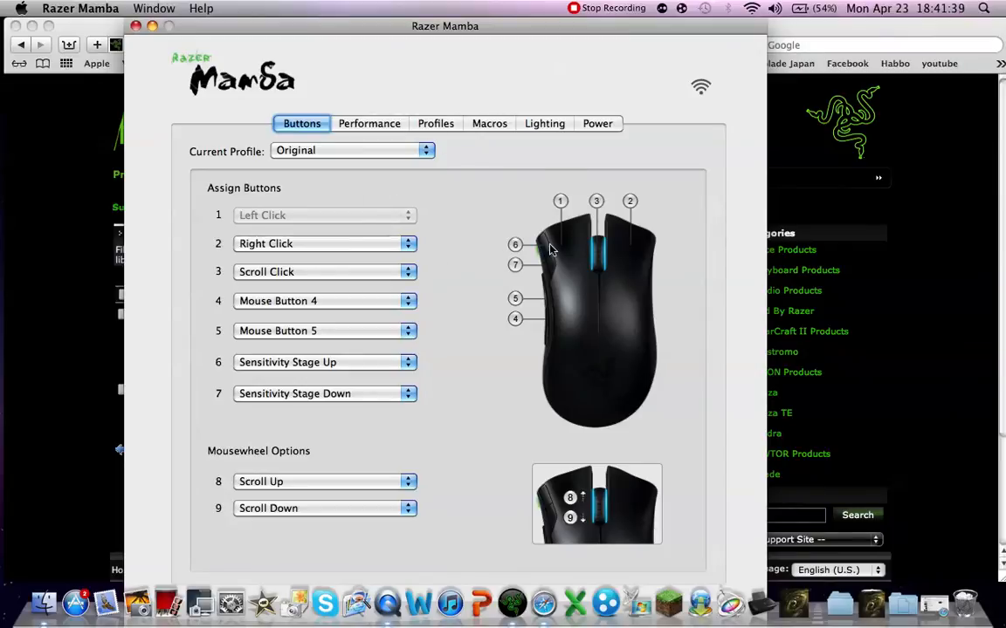
mouse_move(646, 256)
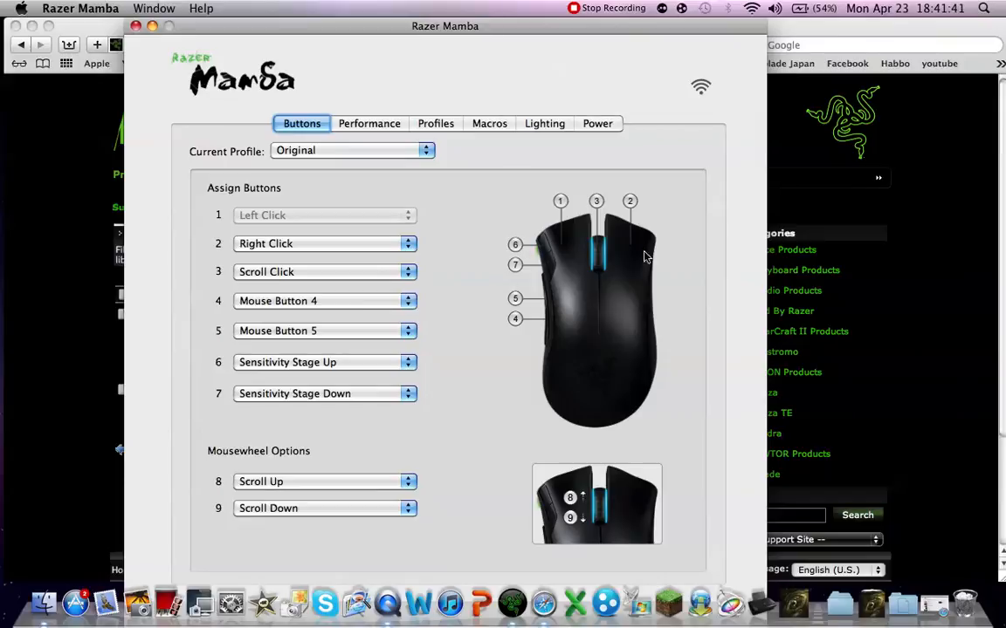
mouse_move(539, 128)
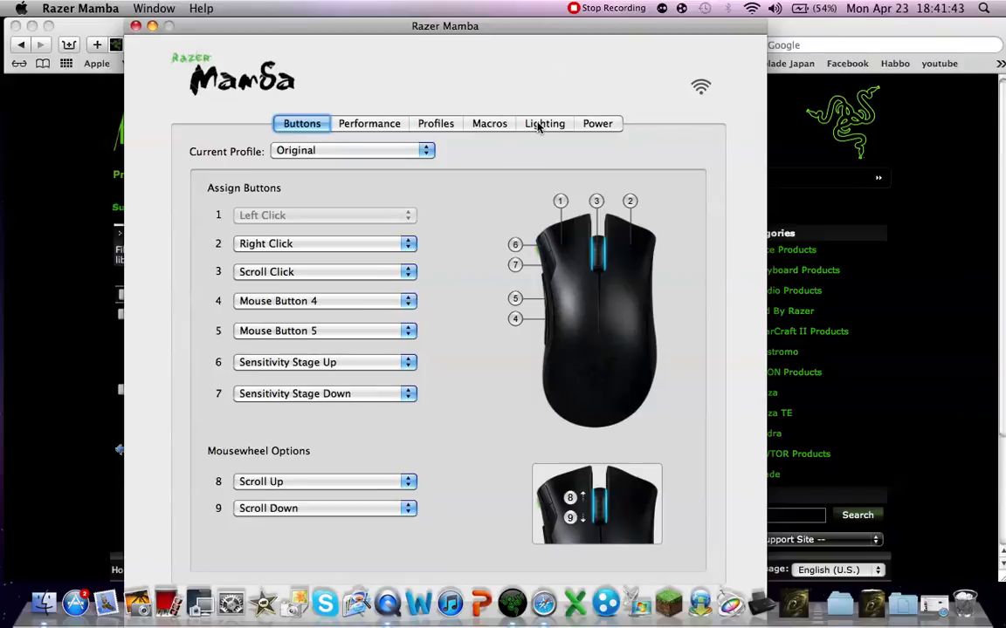
Set the Original profile's lighting to solid red and dismiss the Colors window
left_click(544, 123)
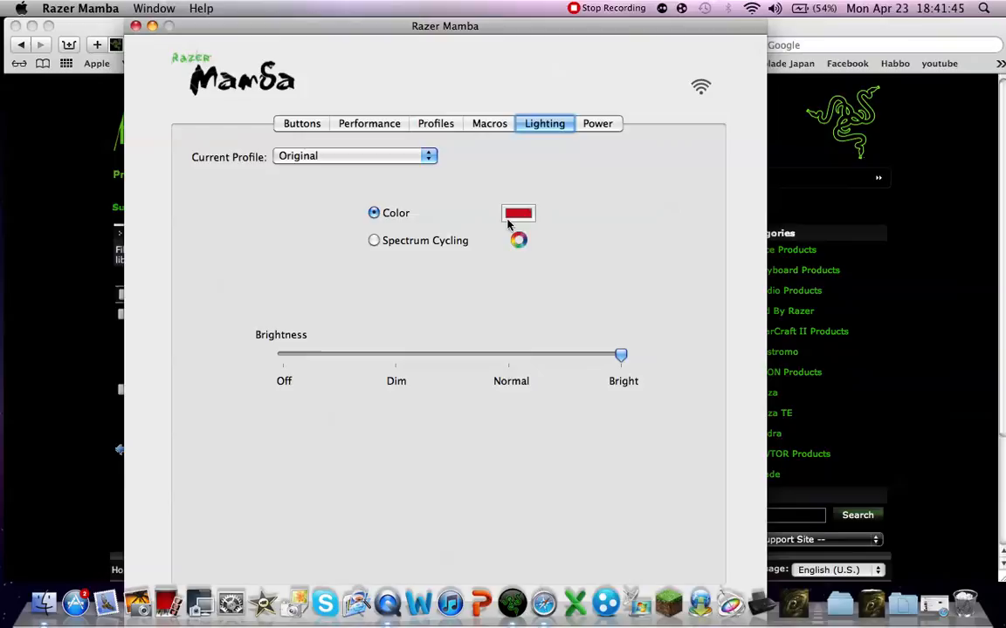
left_click(518, 214)
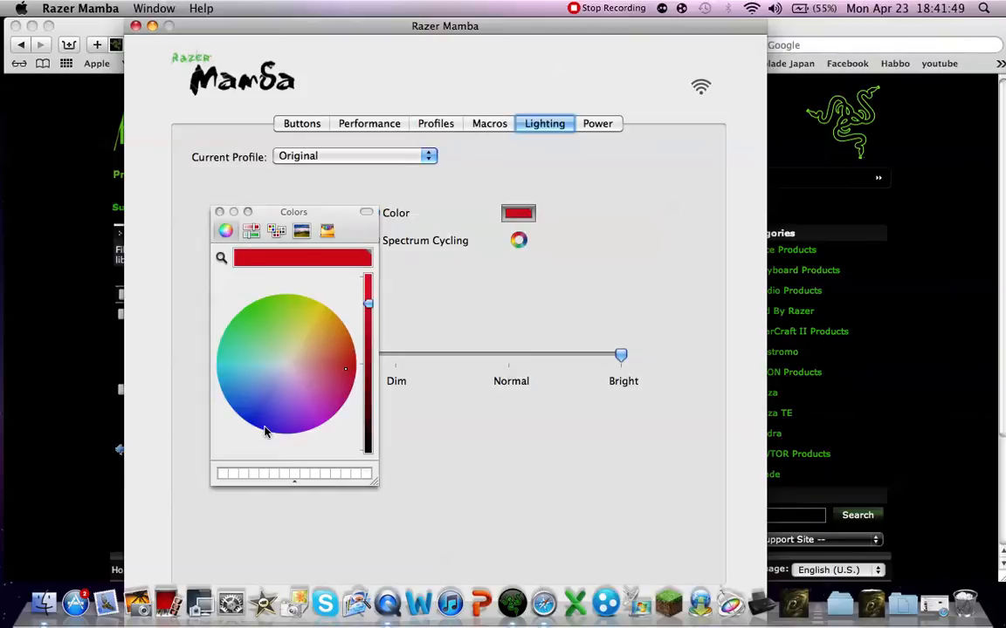
left_click(332, 336)
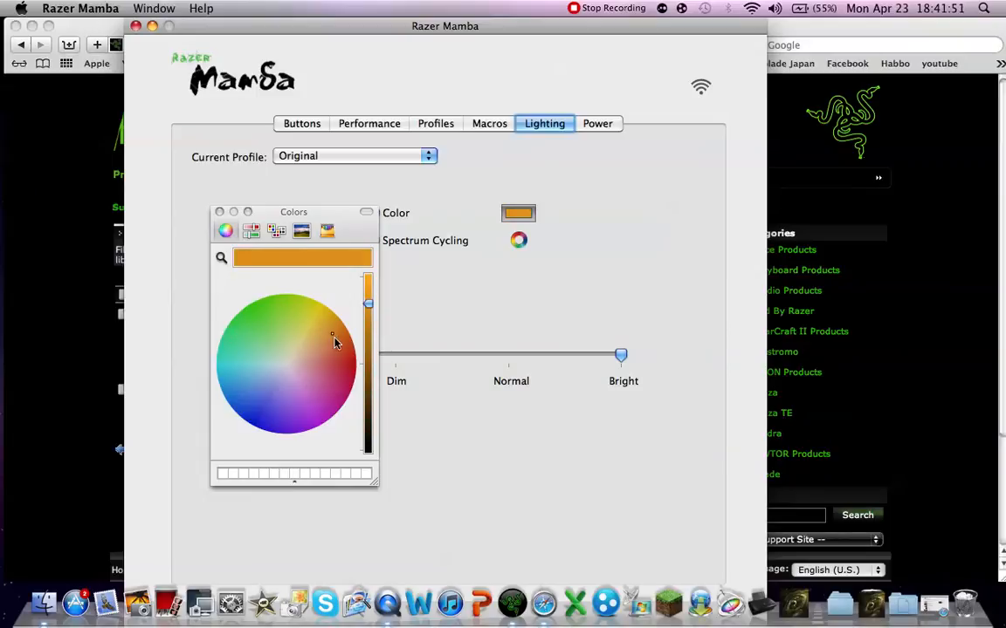
left_click(367, 367)
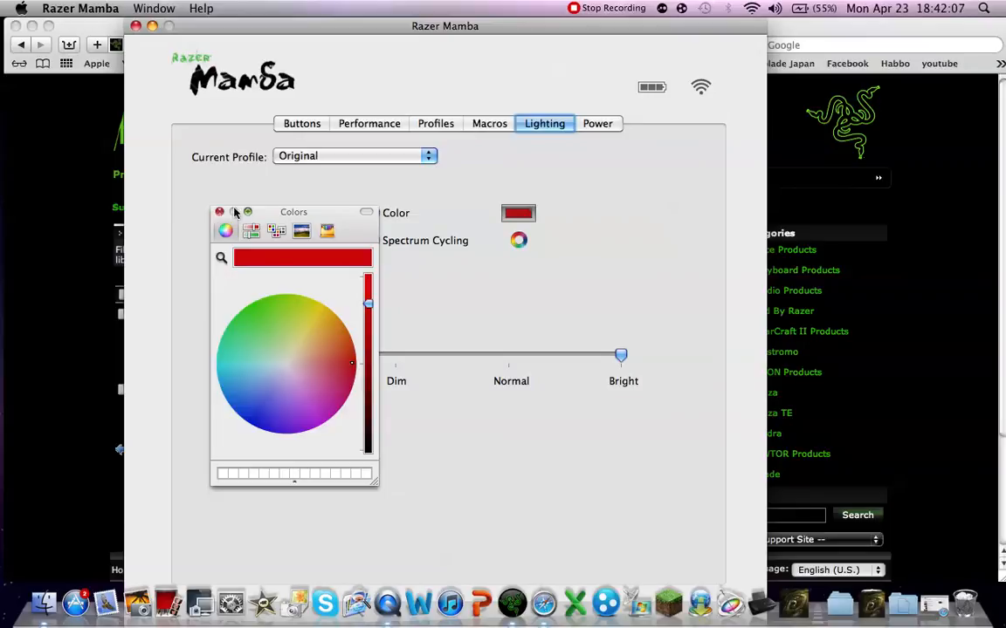
left_click_drag(293, 211, 258, 128)
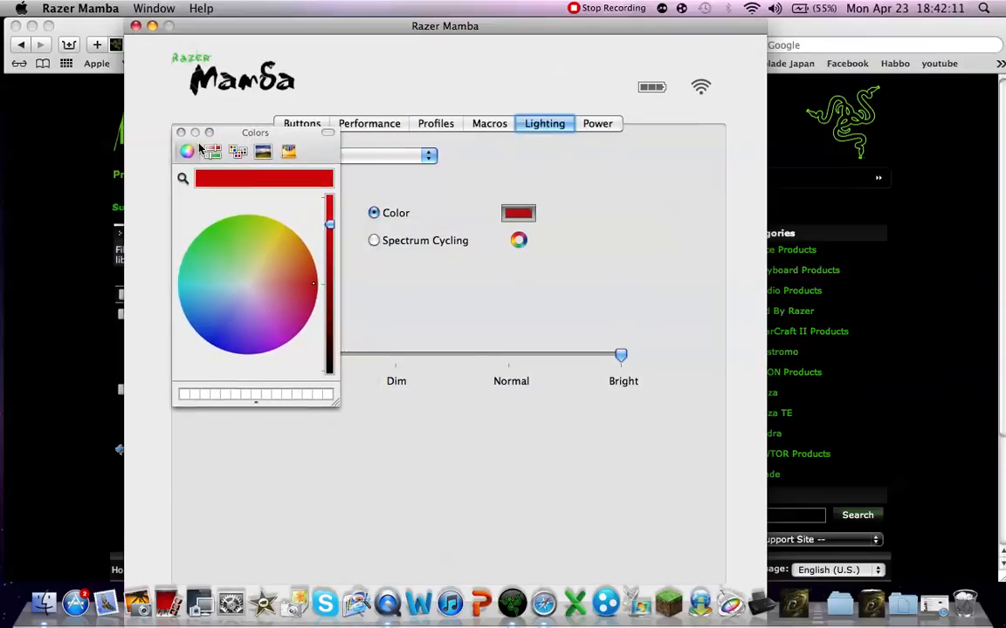
left_click(181, 132)
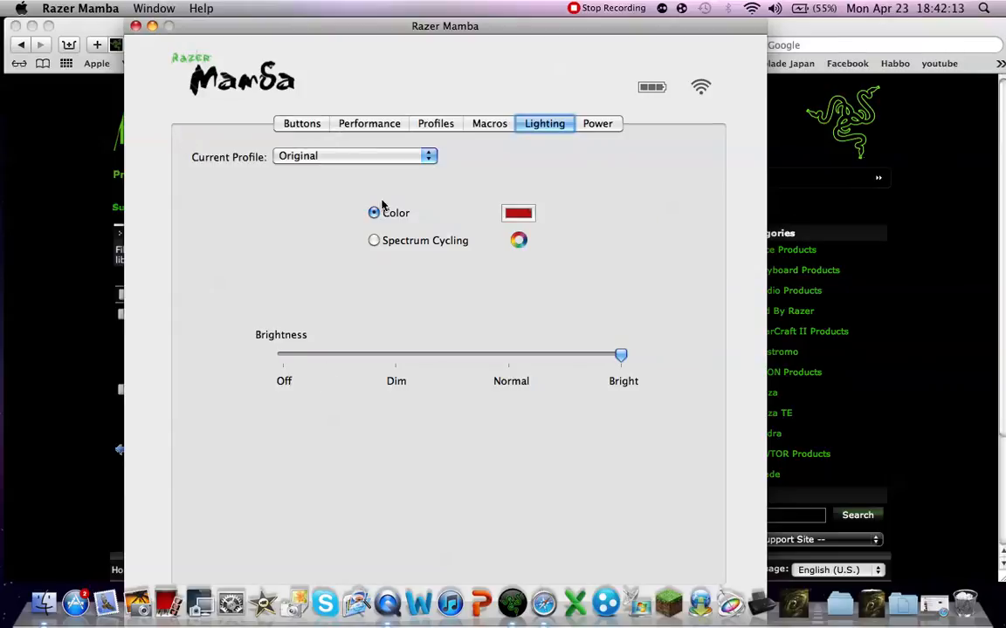
left_click(517, 213)
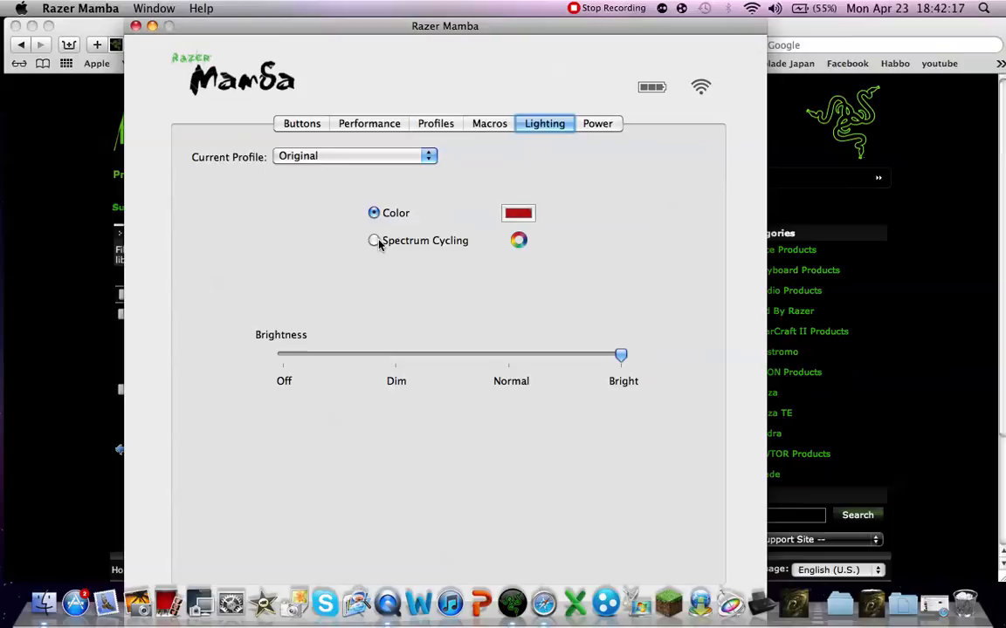
mouse_move(497, 253)
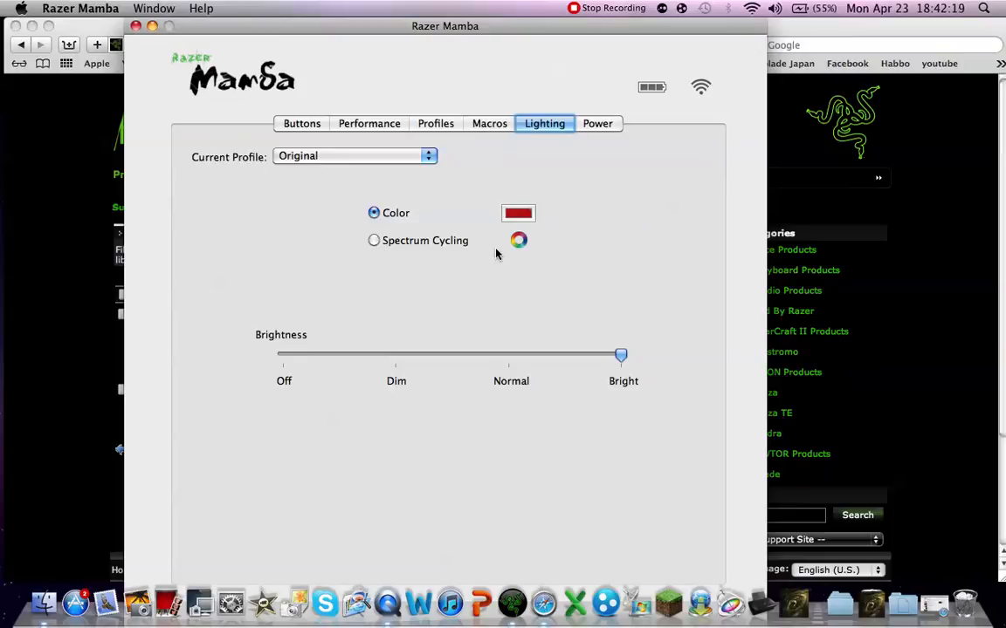
mouse_move(566, 250)
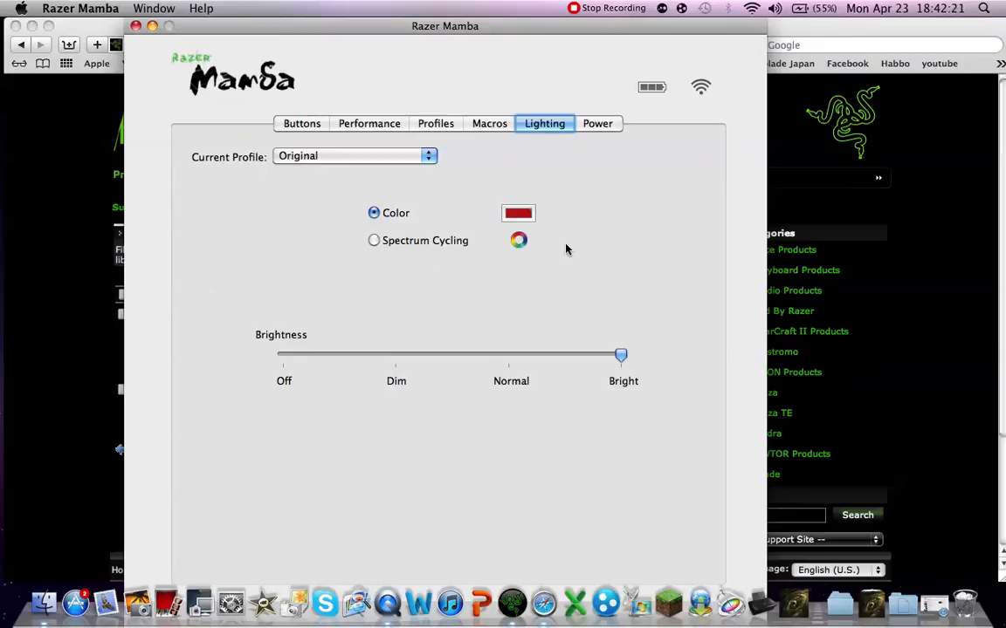
mouse_move(521, 263)
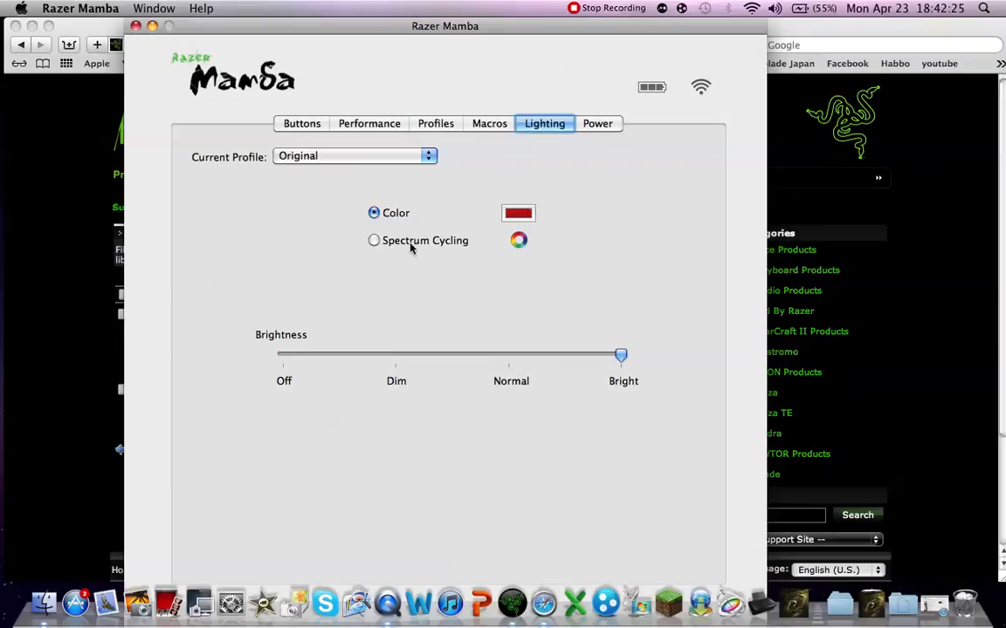
mouse_move(558, 245)
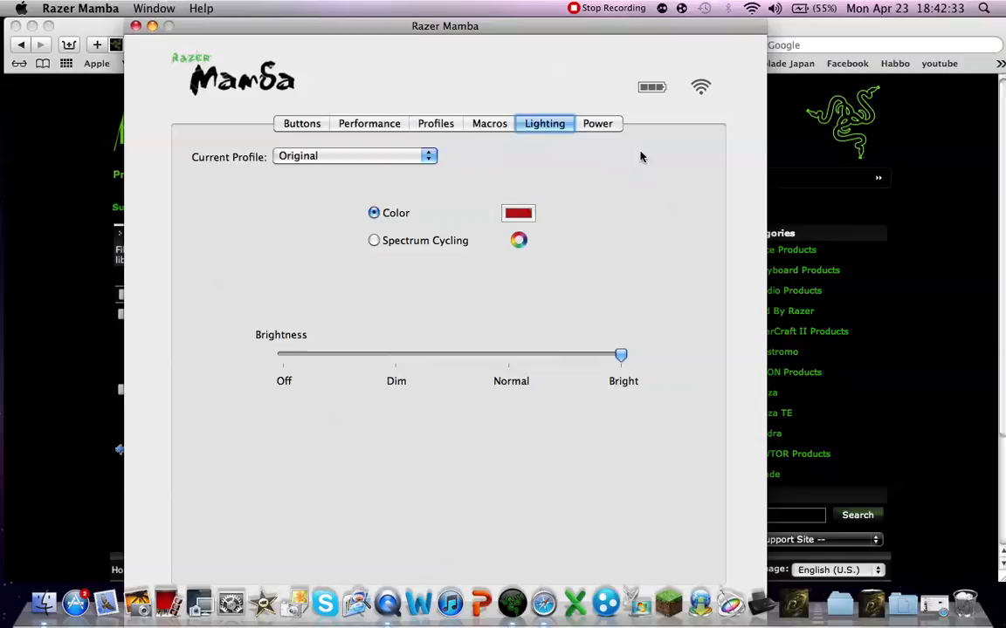
Browse the Power and Macros tabs, ending on the Original and Chaos profiles list
left_click(598, 123)
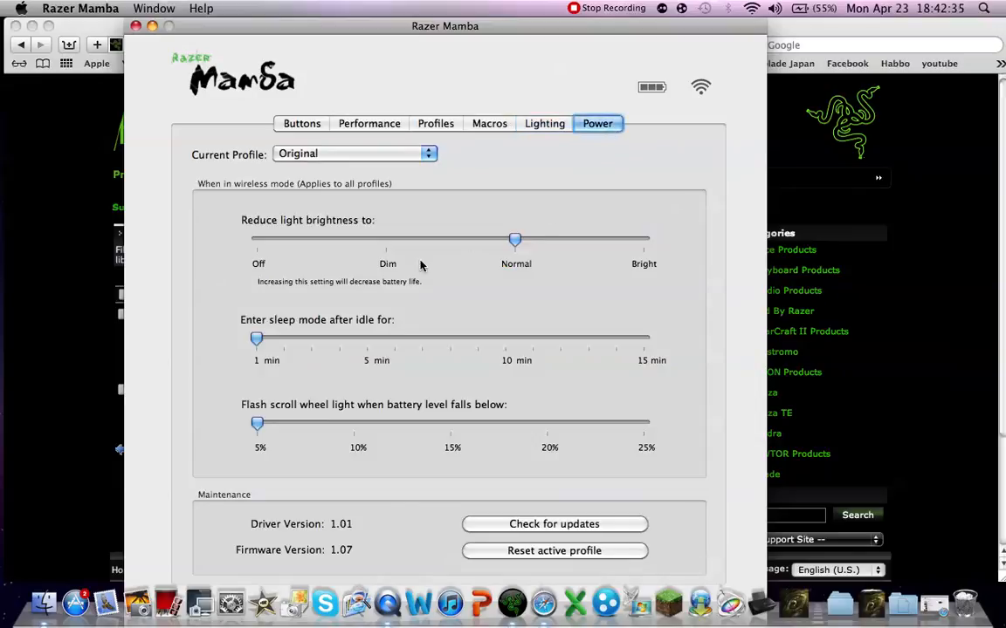
mouse_move(510, 328)
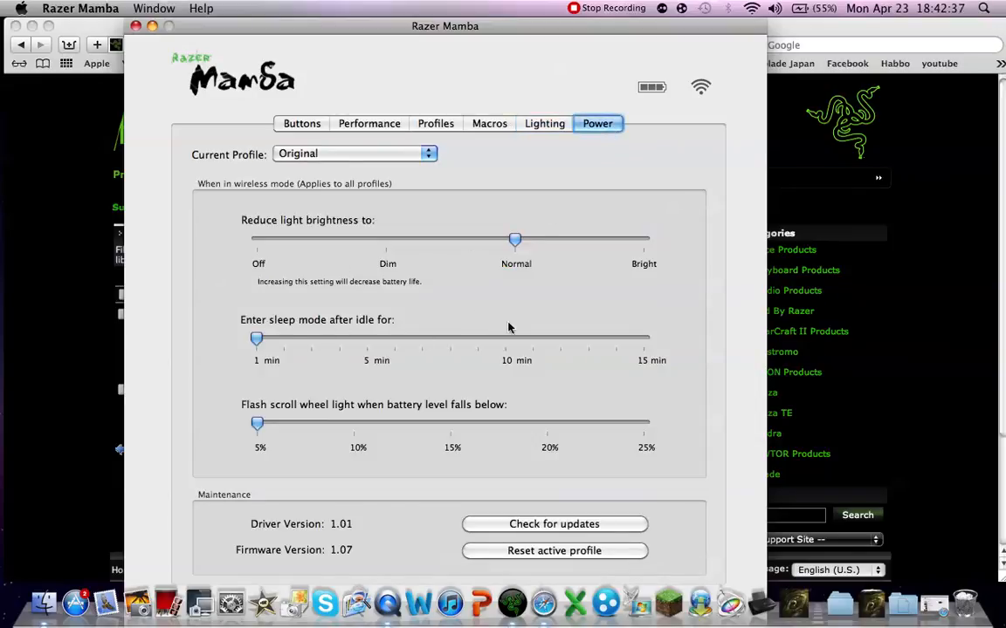
mouse_move(545, 158)
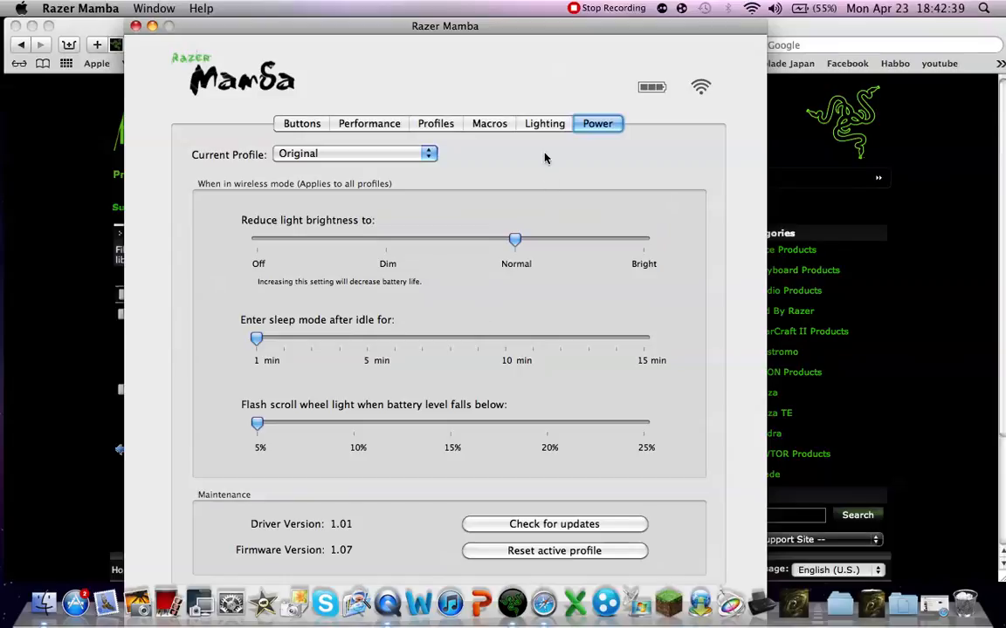
left_click(489, 123)
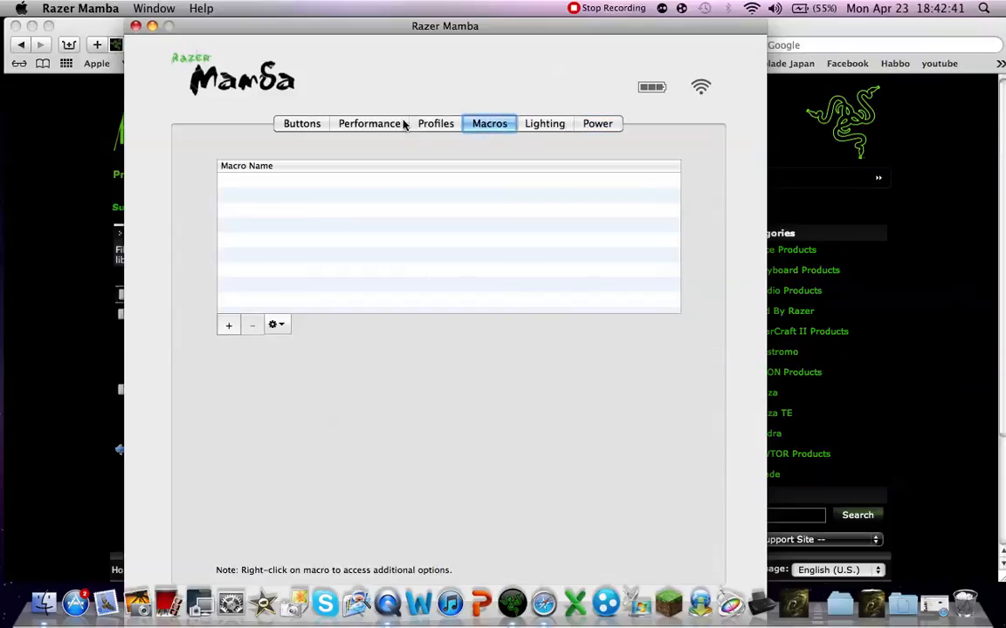
left_click(435, 123)
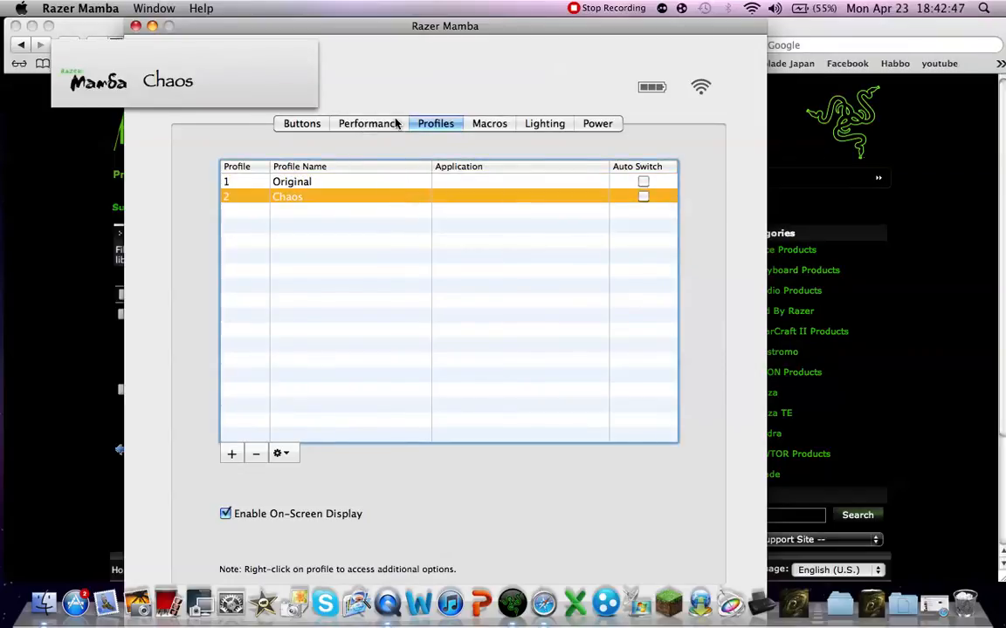
Check the Chaos profile's Performance and Buttons tabs, then close the Razer Mamba window
left_click(369, 124)
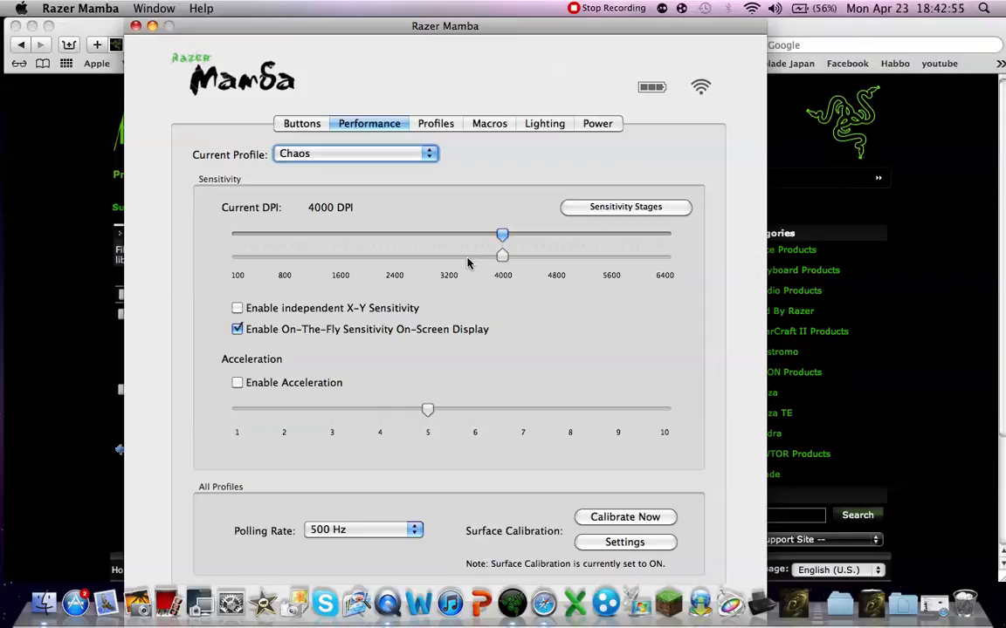
mouse_move(463, 266)
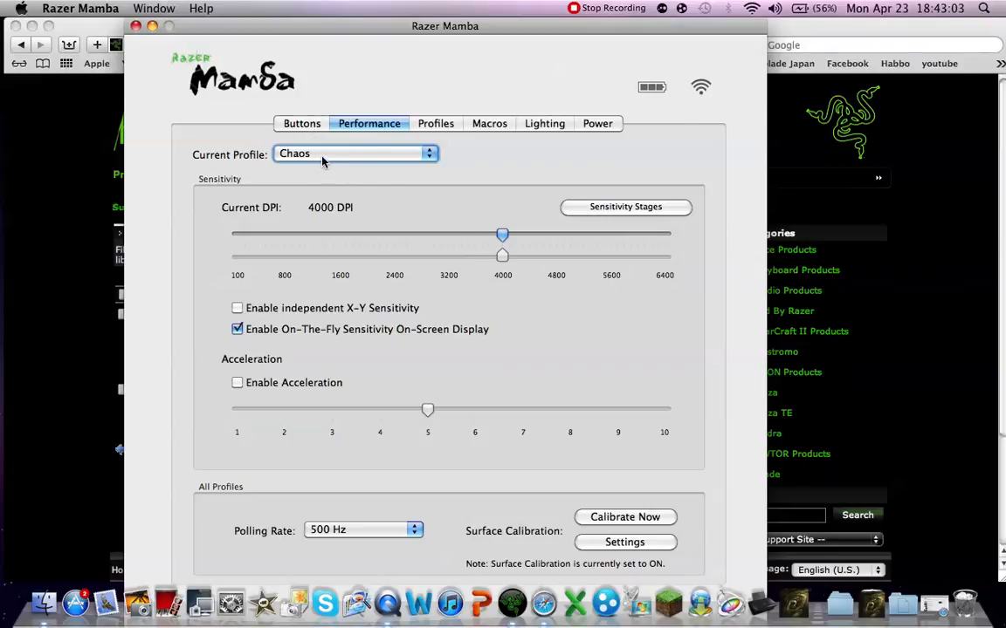
left_click(301, 123)
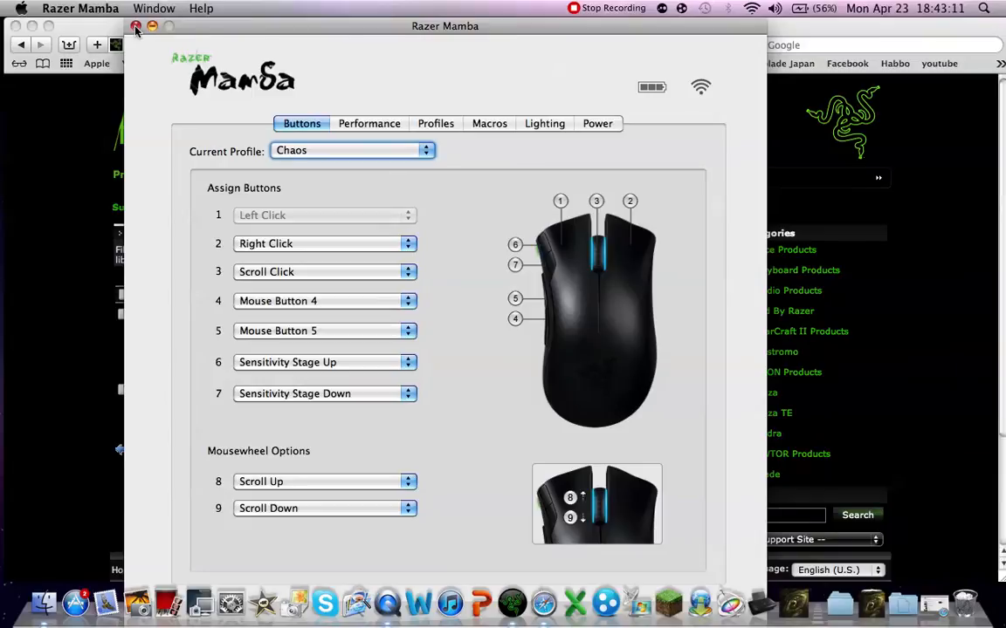
left_click(136, 26)
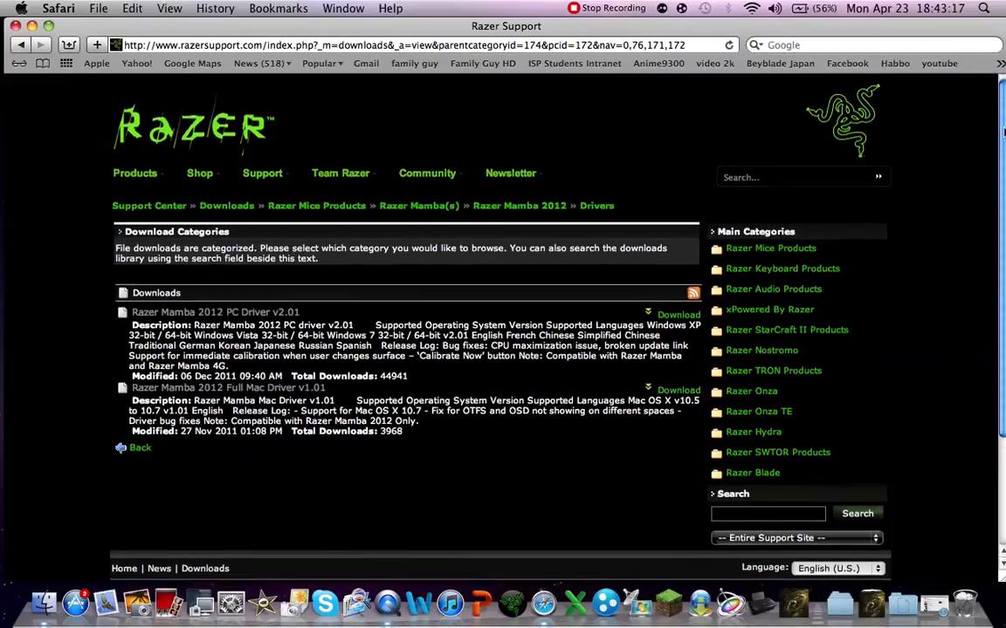
scroll("down", 3)
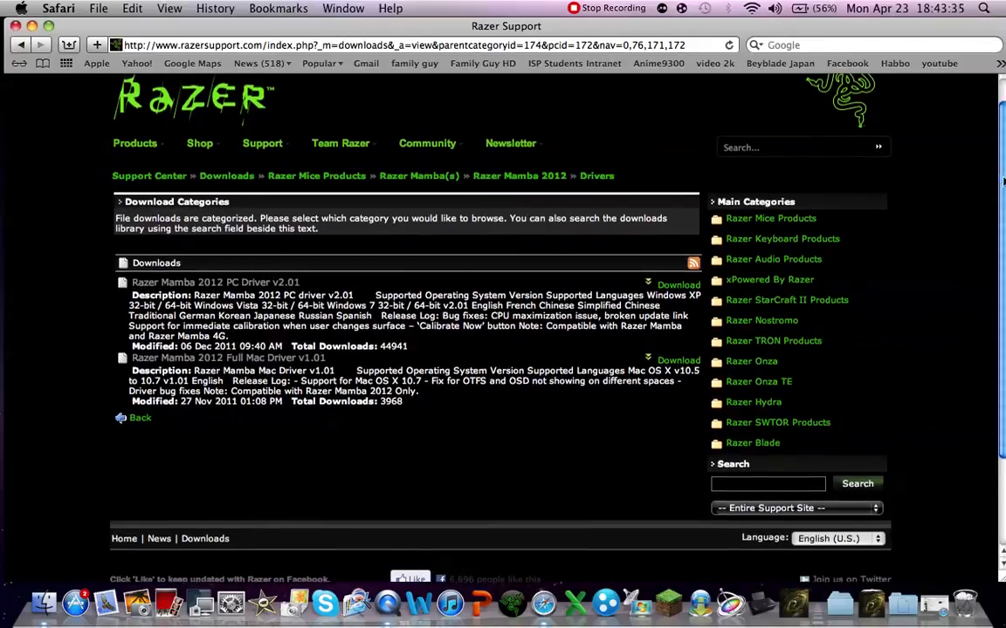
scroll("up", 3)
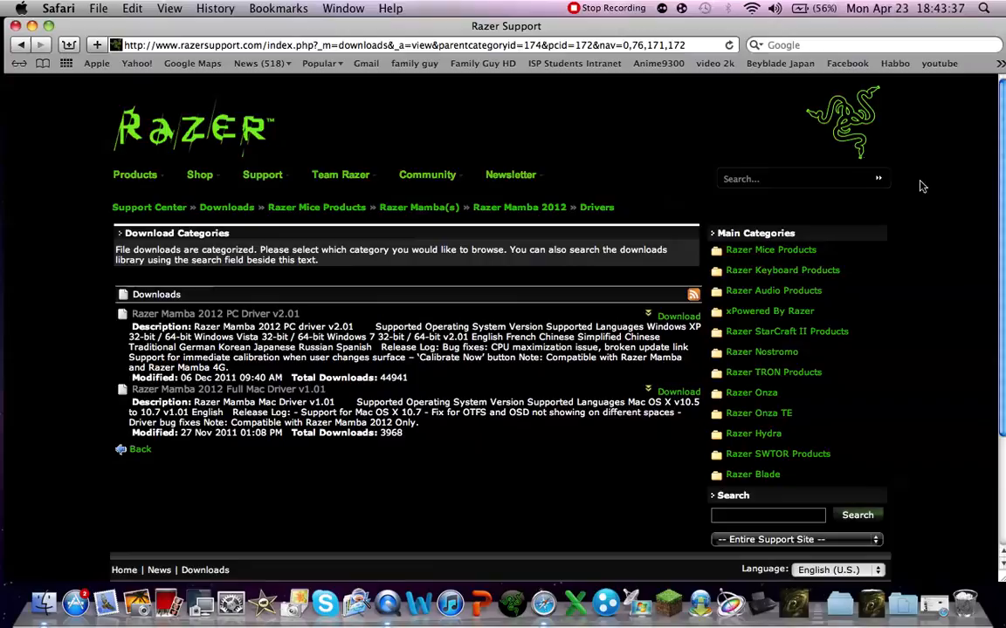
scroll("down", 3)
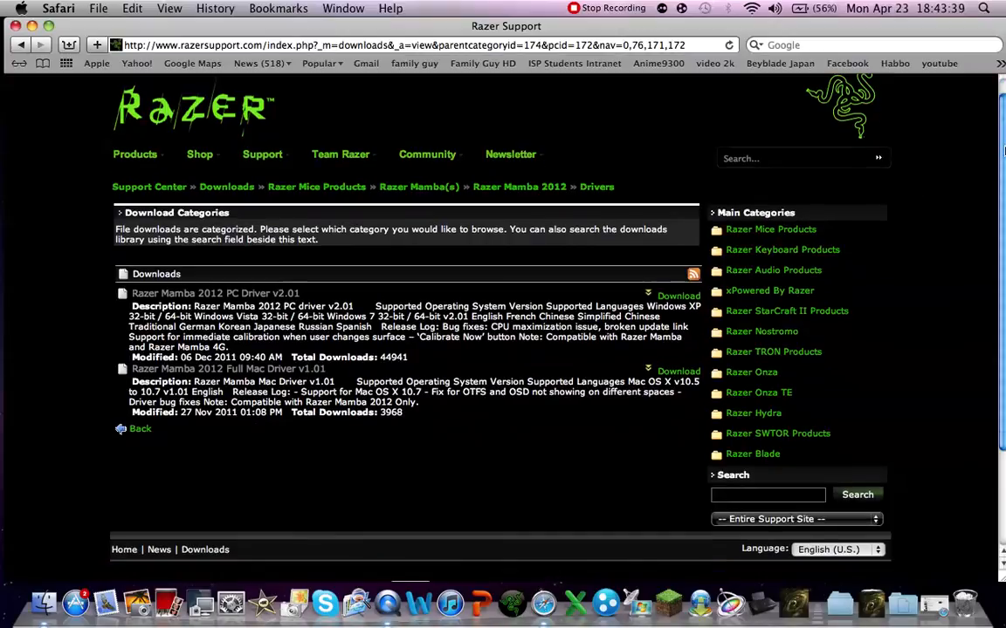
scroll("down", 3)
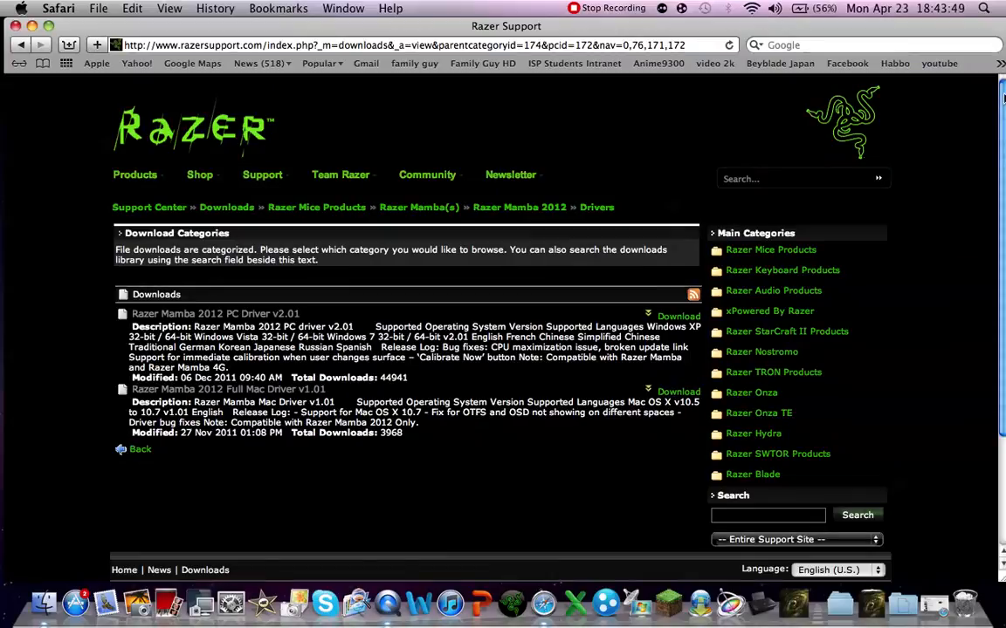
scroll("down", 3)
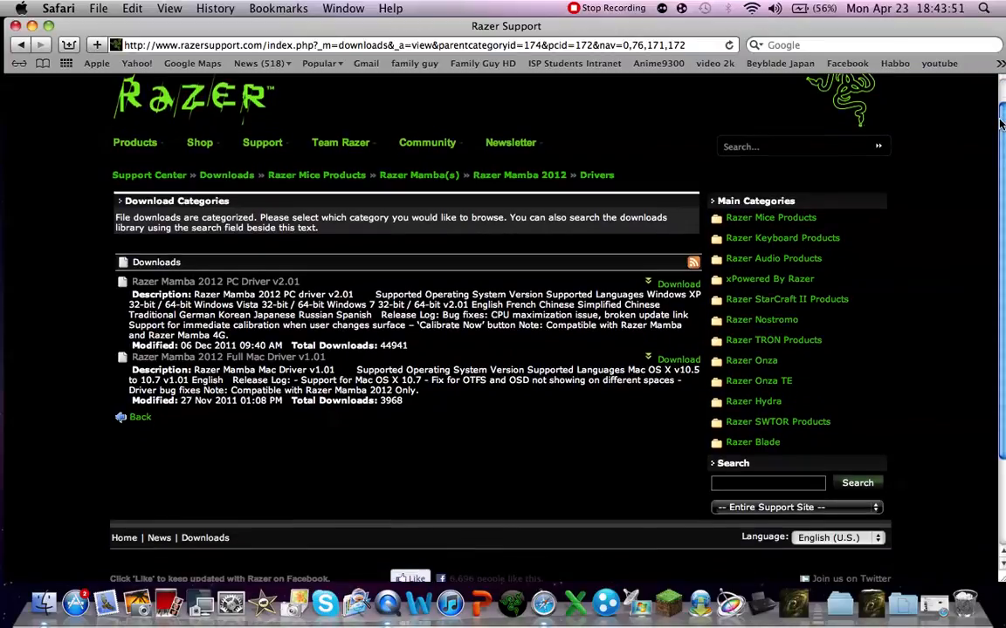
mouse_move(966, 122)
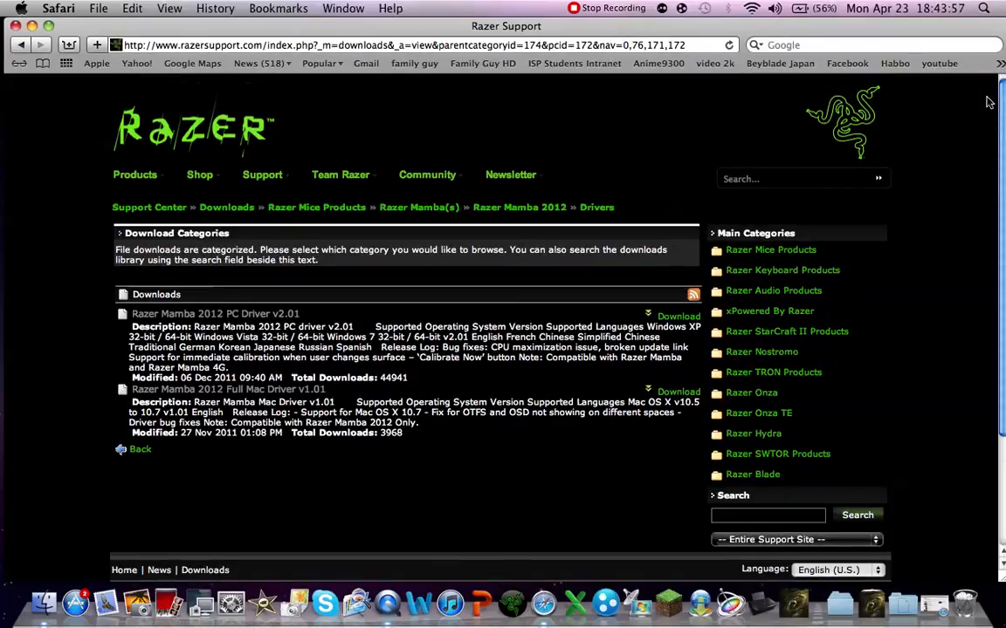
scroll("down", 3)
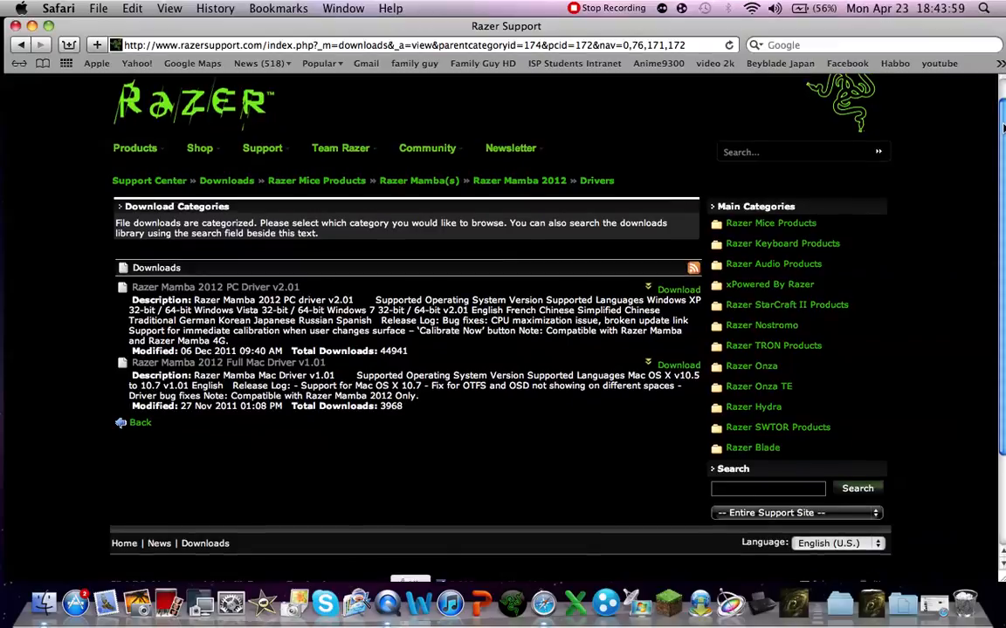